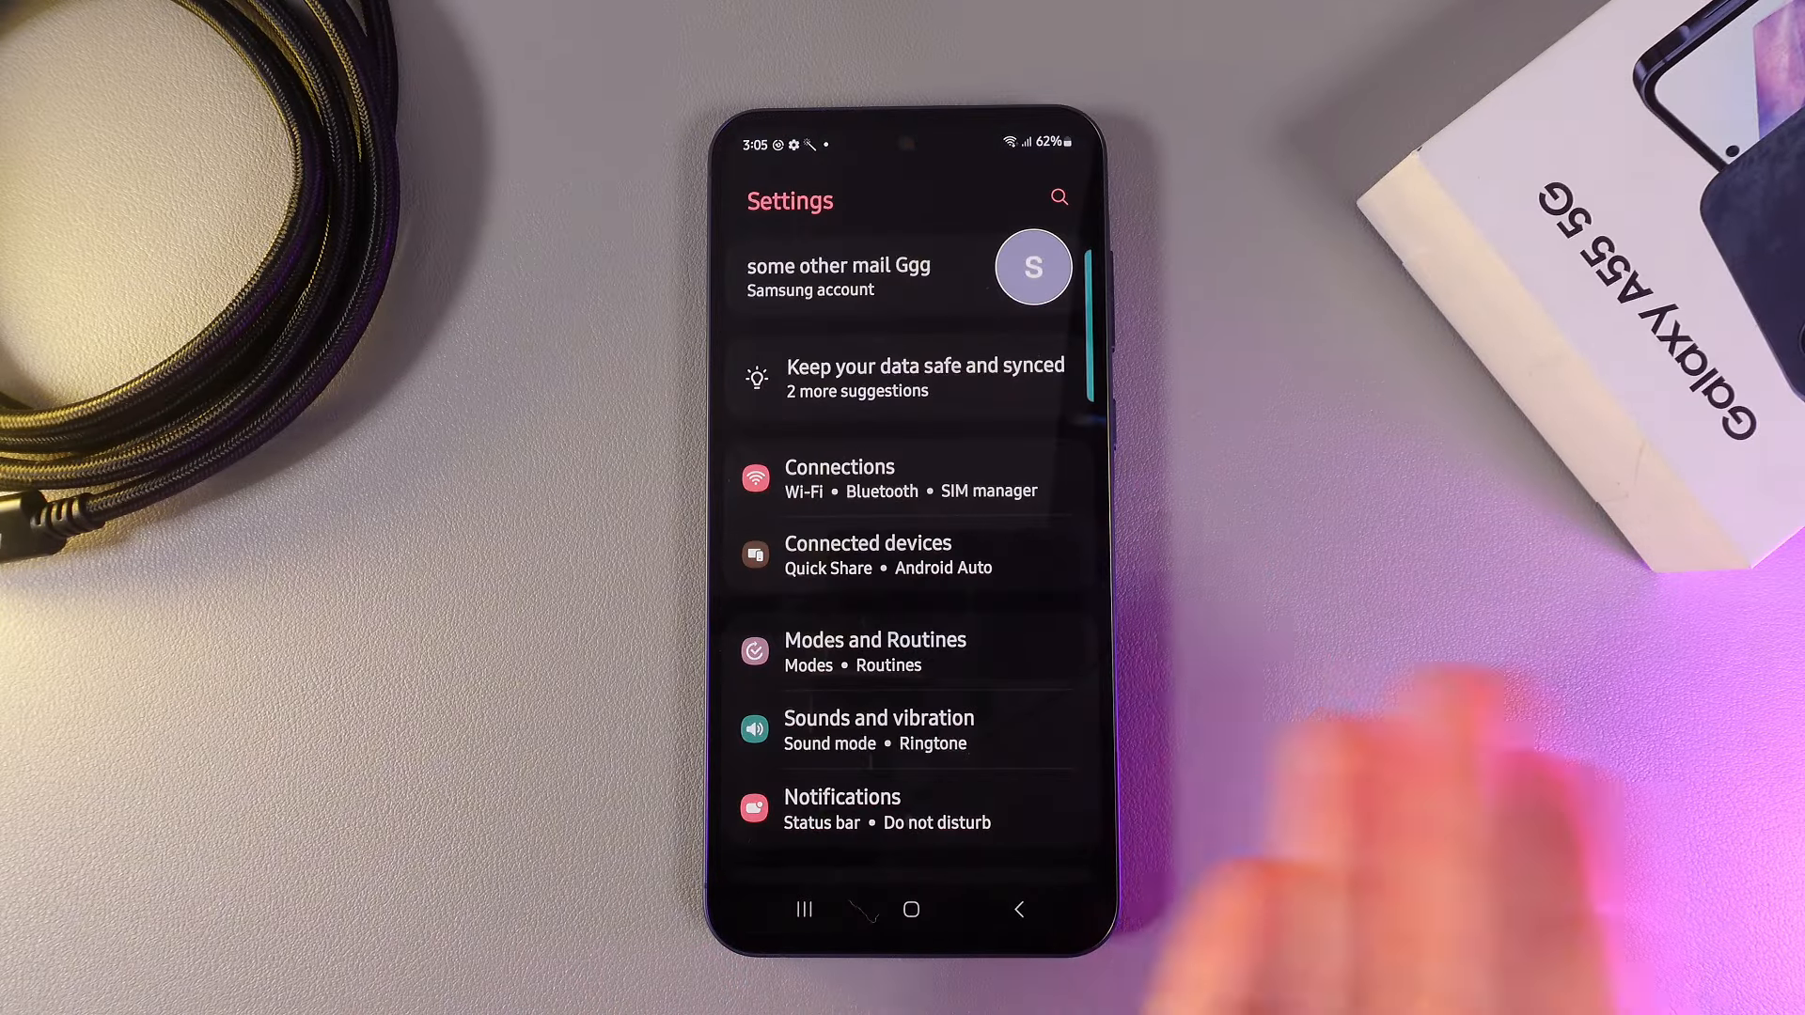
- Scroll the main Settings list down and enter General management
scroll(down, 3)
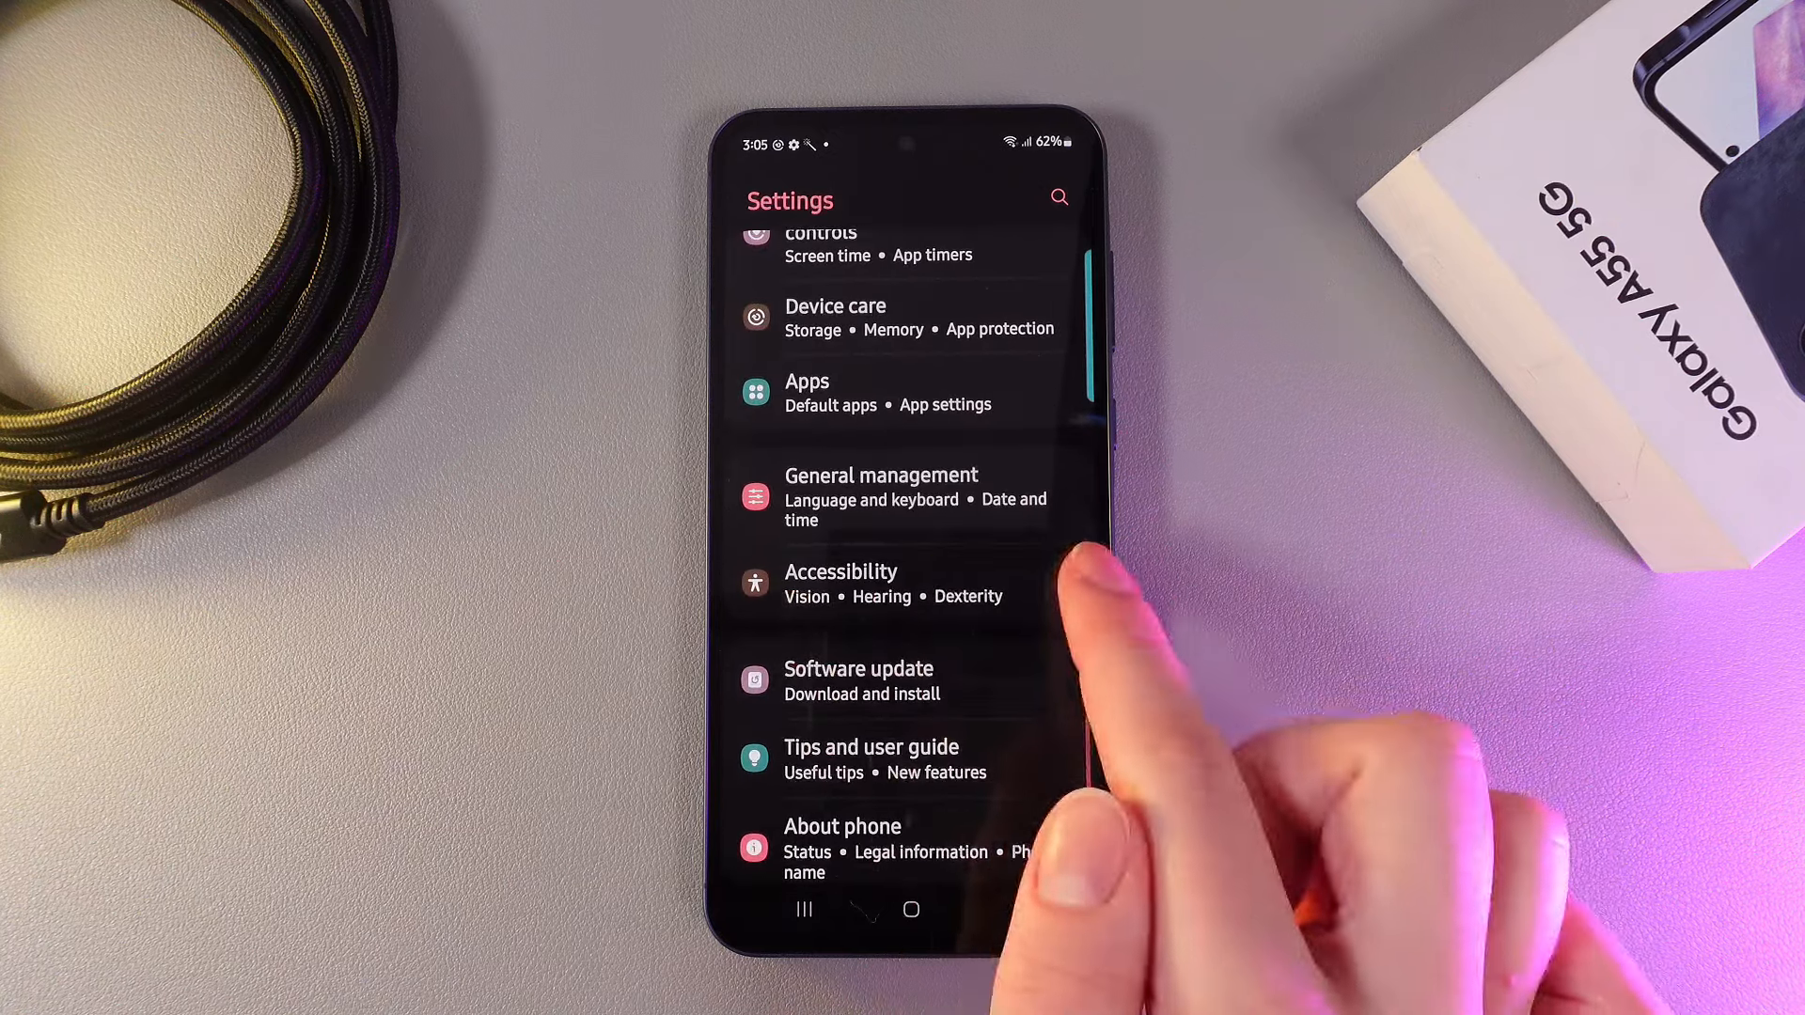
click(882, 495)
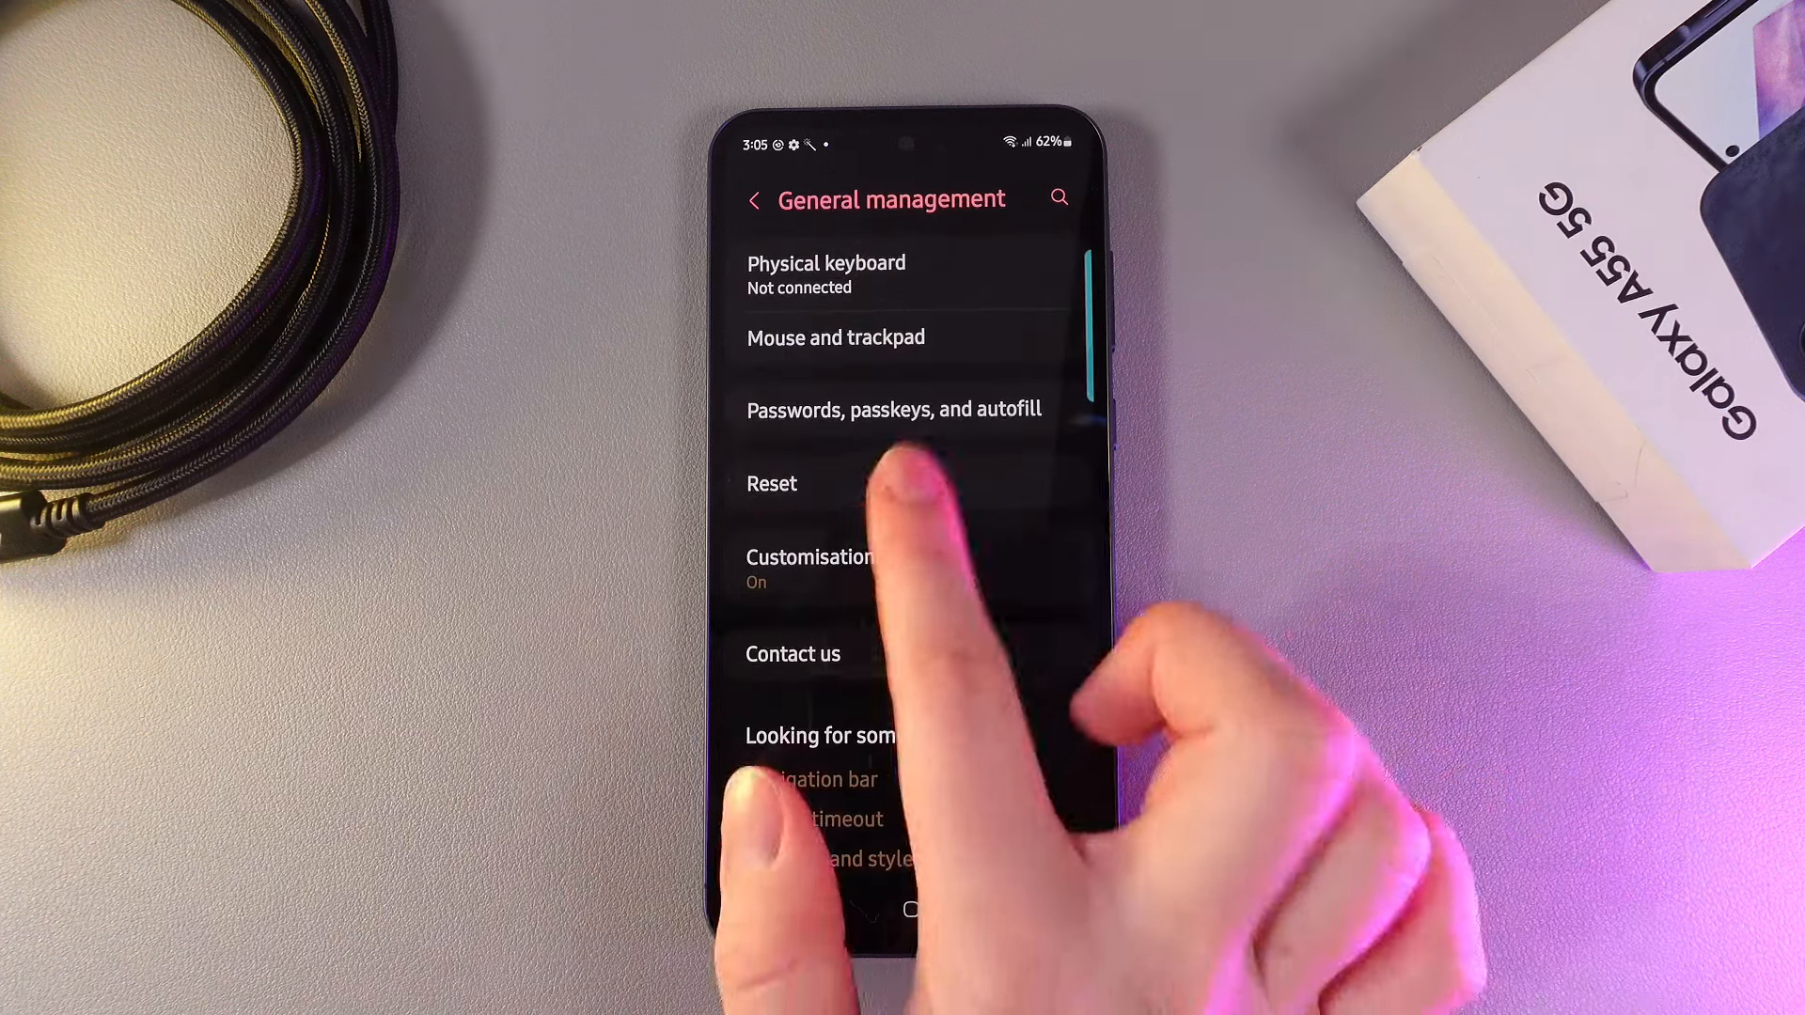
- Under Reset, choose Reset Wi-Fi and Bluetooth settings and confirm the reset
click(770, 482)
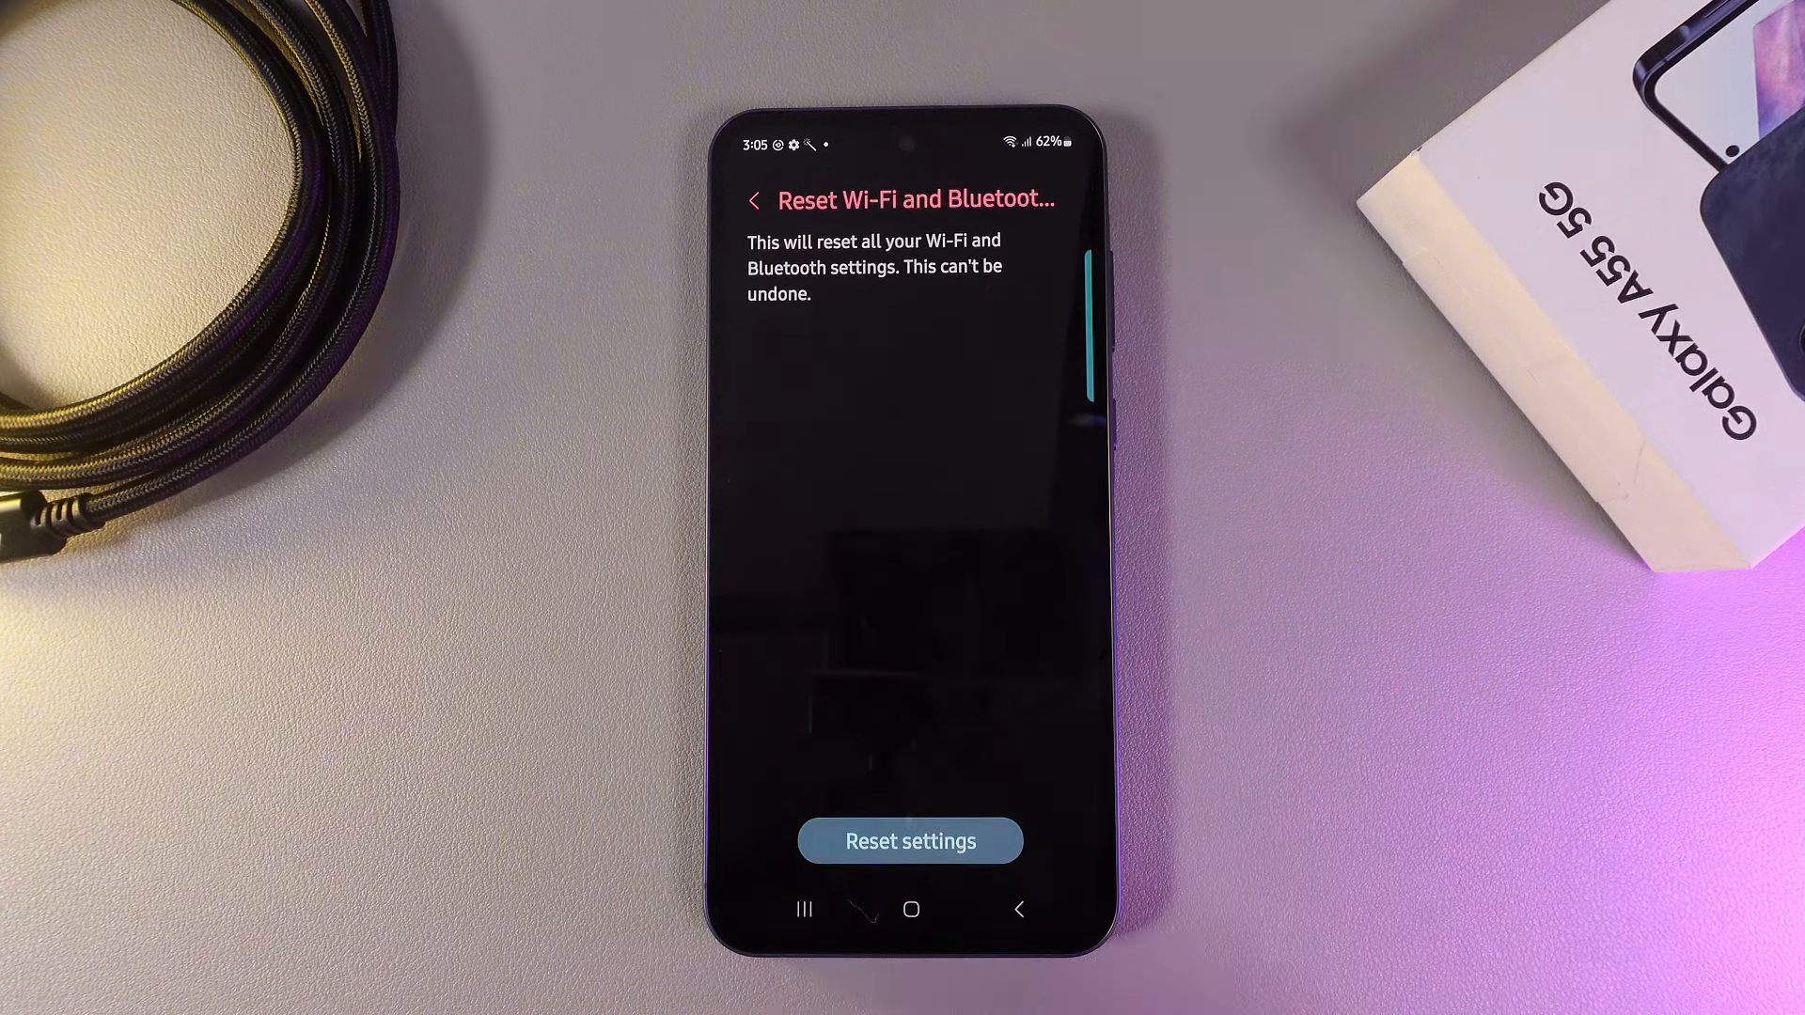
click(908, 841)
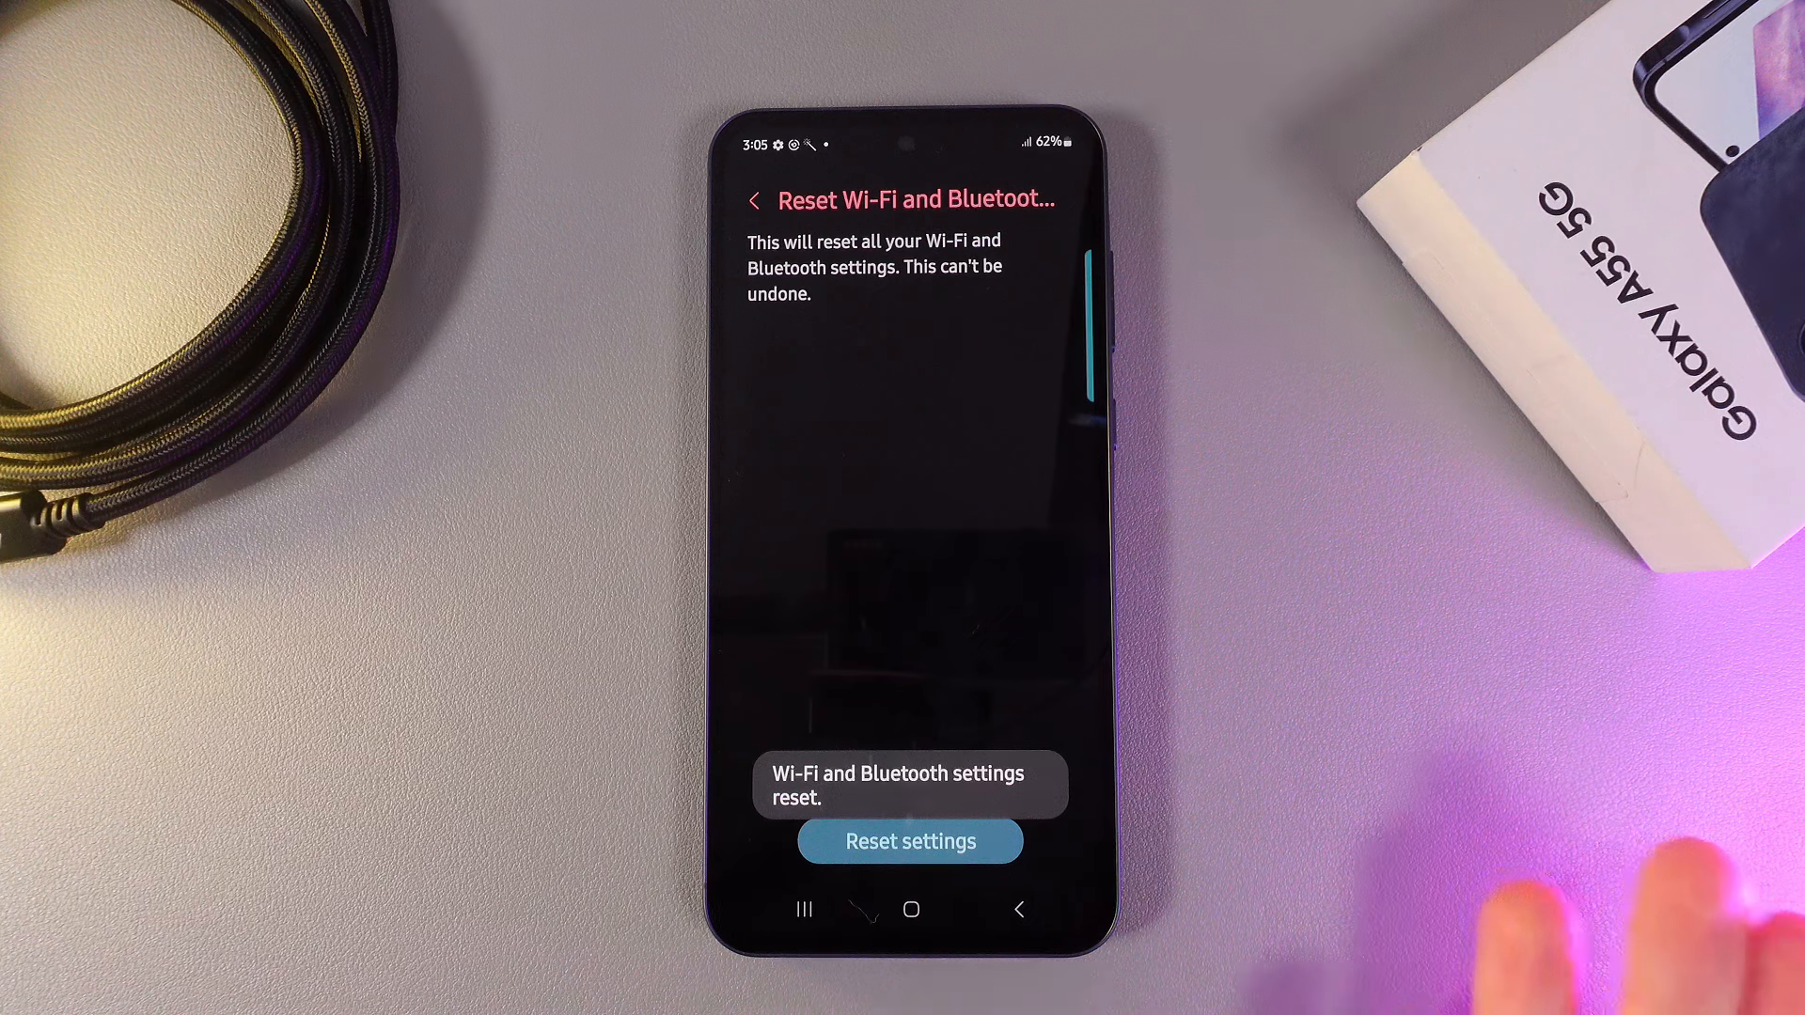